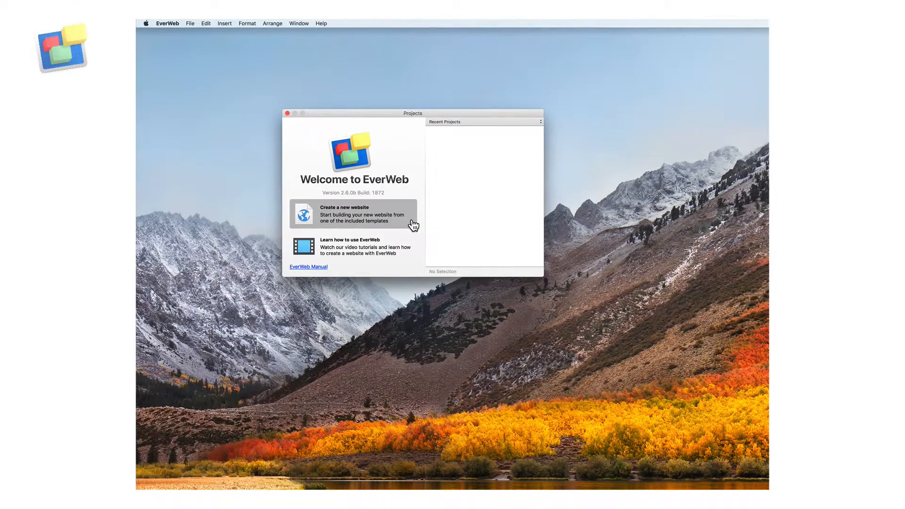
Create a new website from the Blank theme and add its Home page layout.
click(344, 214)
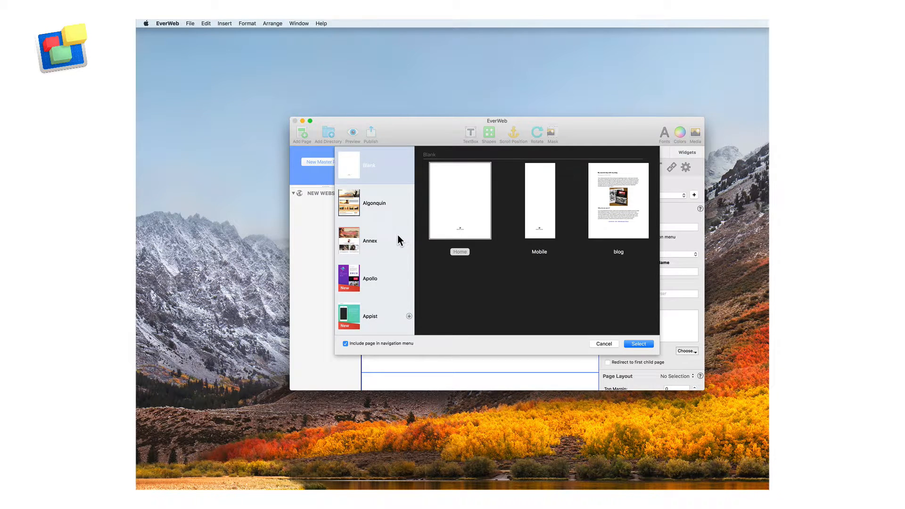
scroll(down, 3)
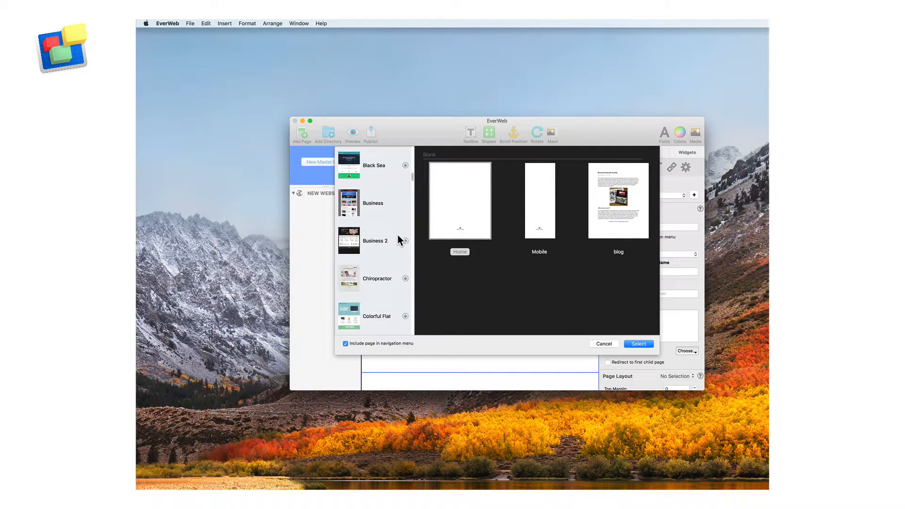
scroll(up, 3)
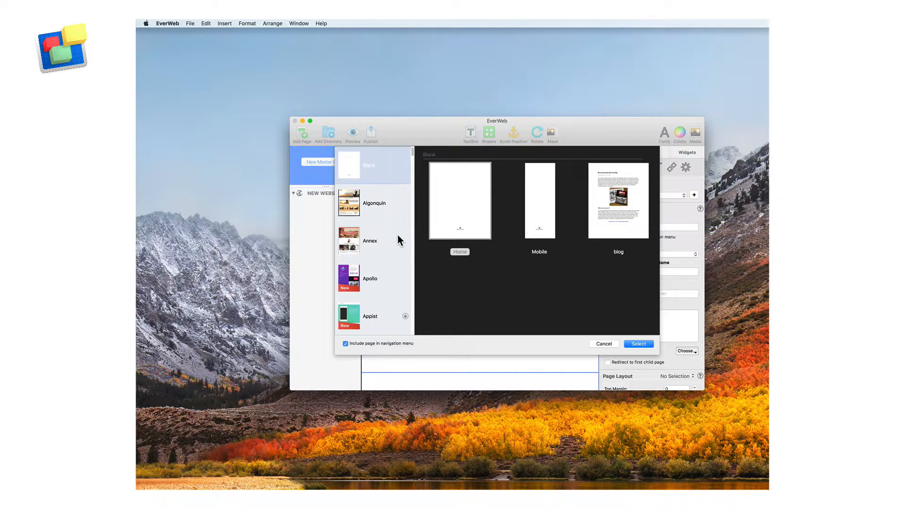
mouse_move(343, 169)
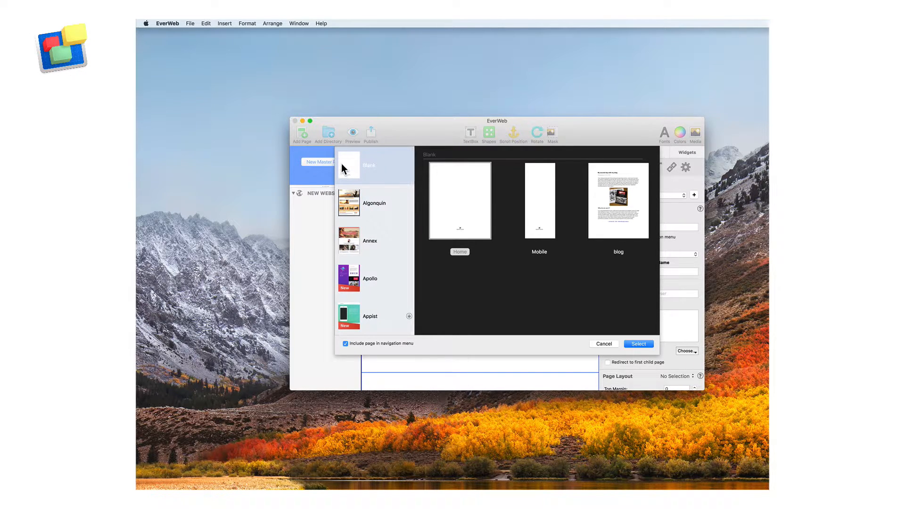
click(460, 200)
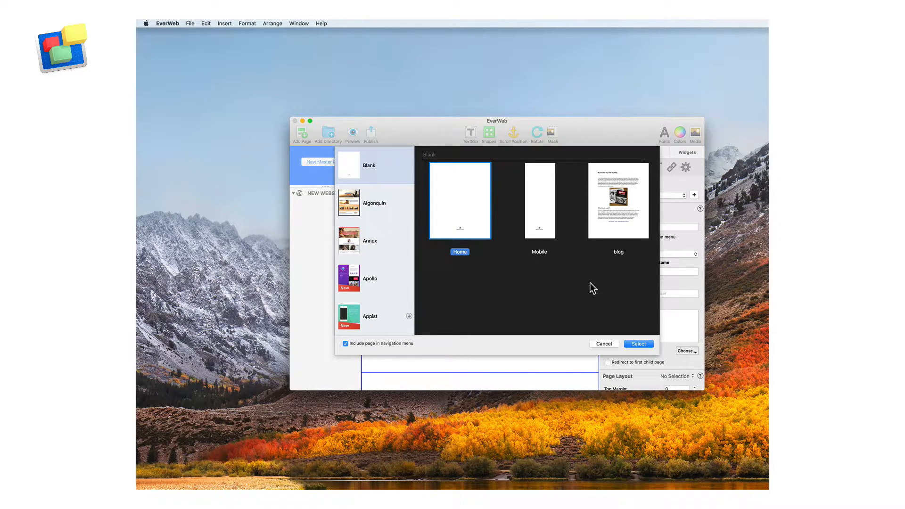
click(638, 344)
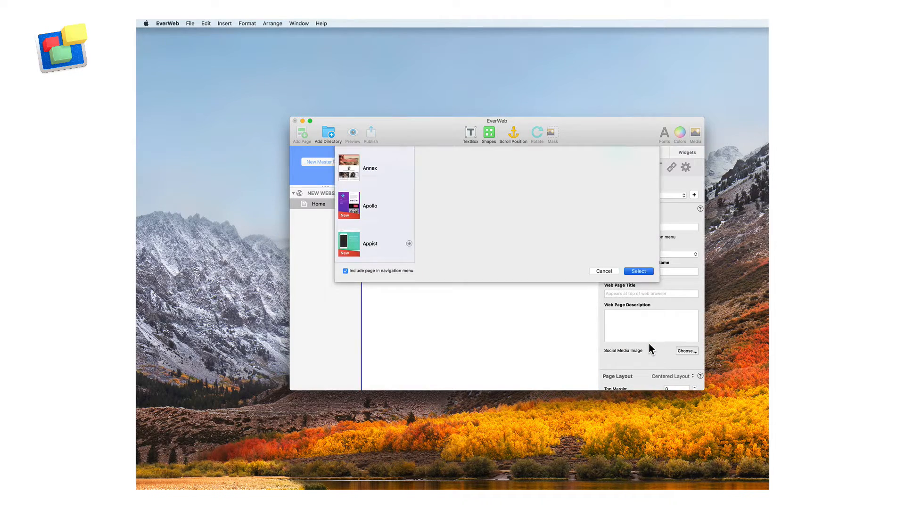
Complete the text 'Hello World' on the template page, then open the Black Sea template site.
click(604, 272)
text(Hello)
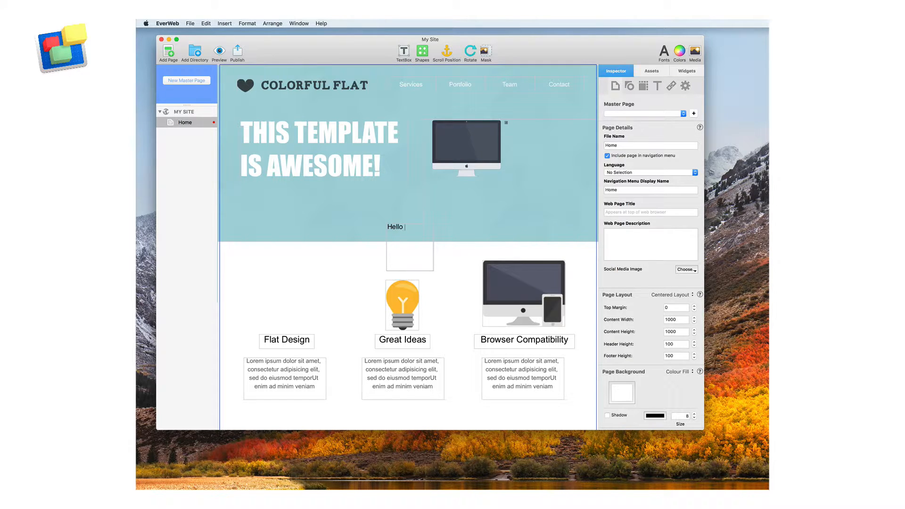
text(World)
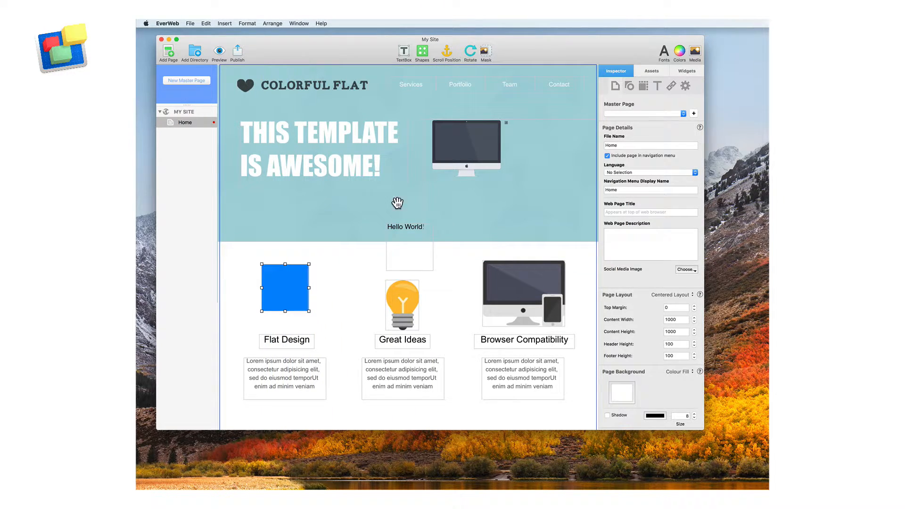
click(651, 72)
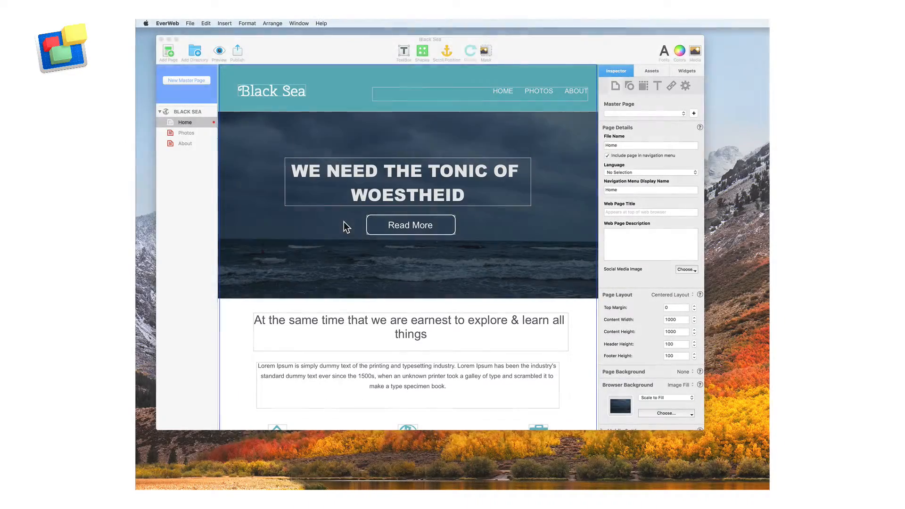
Add the Black Sea Contact page to the site and return to the Home page.
click(168, 51)
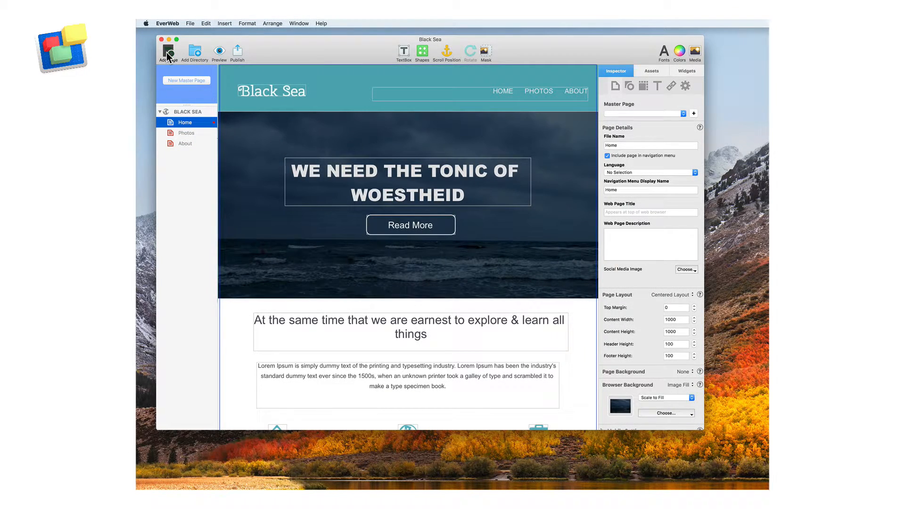
click(168, 51)
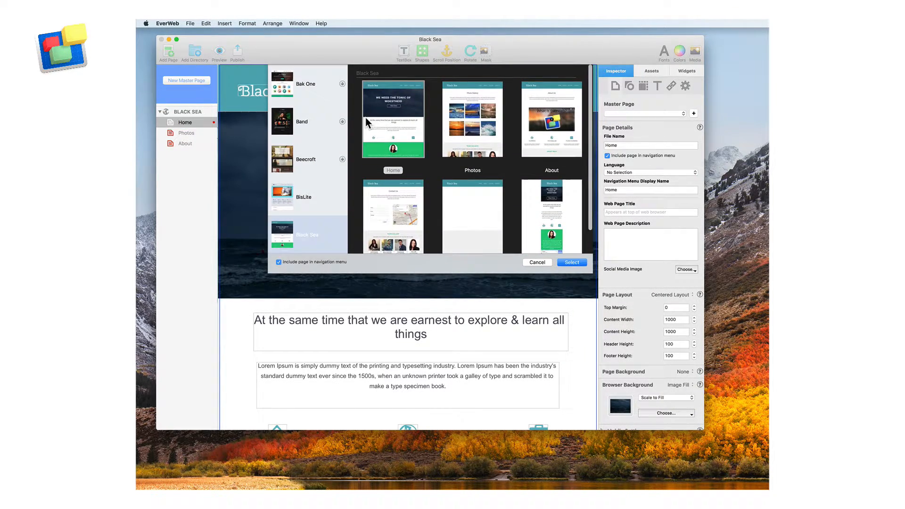
scroll(down, 3)
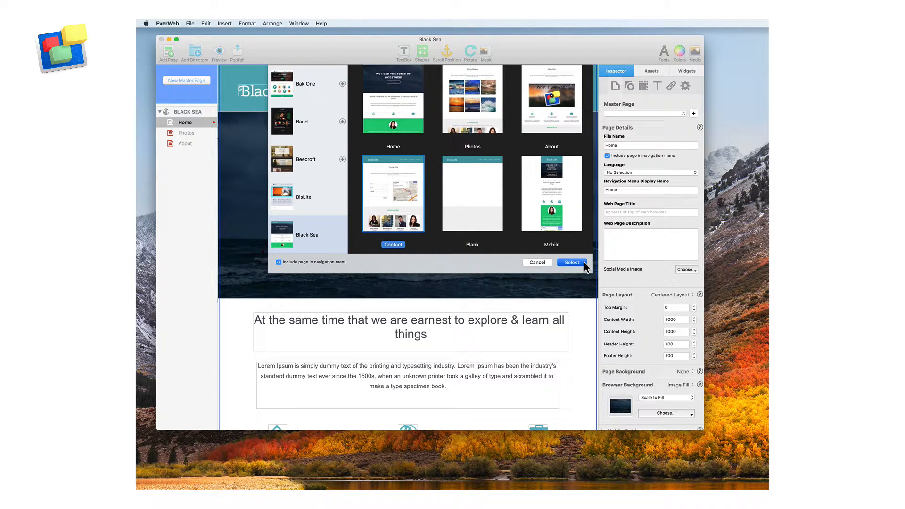
click(571, 262)
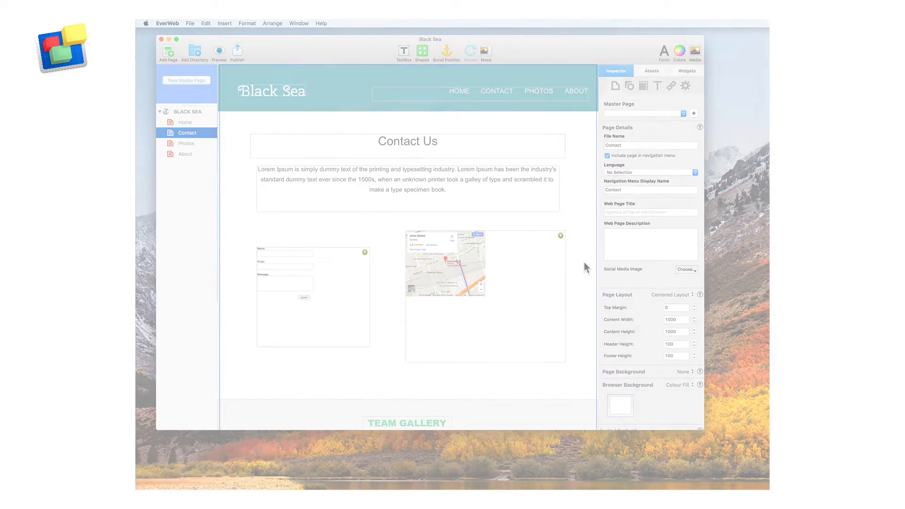
click(184, 122)
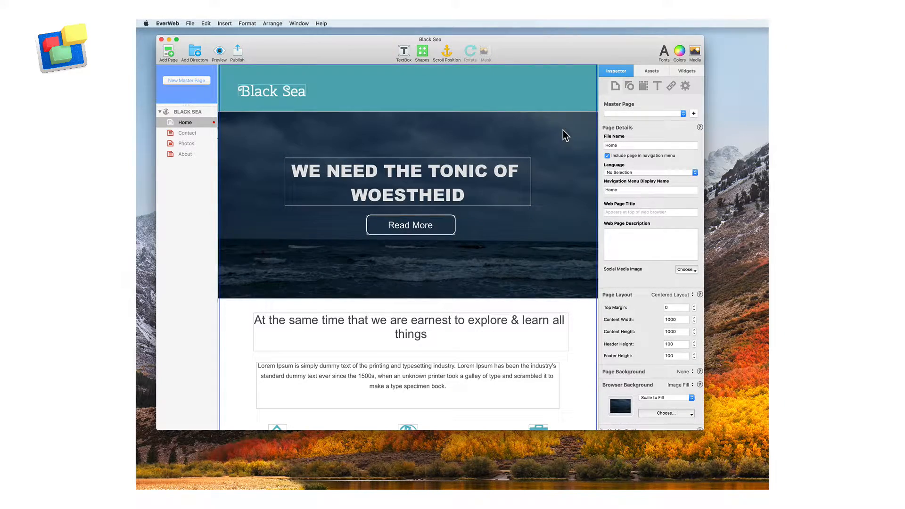
Place a Navigation Menu widget in the Black Sea header and check its SERVICES entry.
click(686, 70)
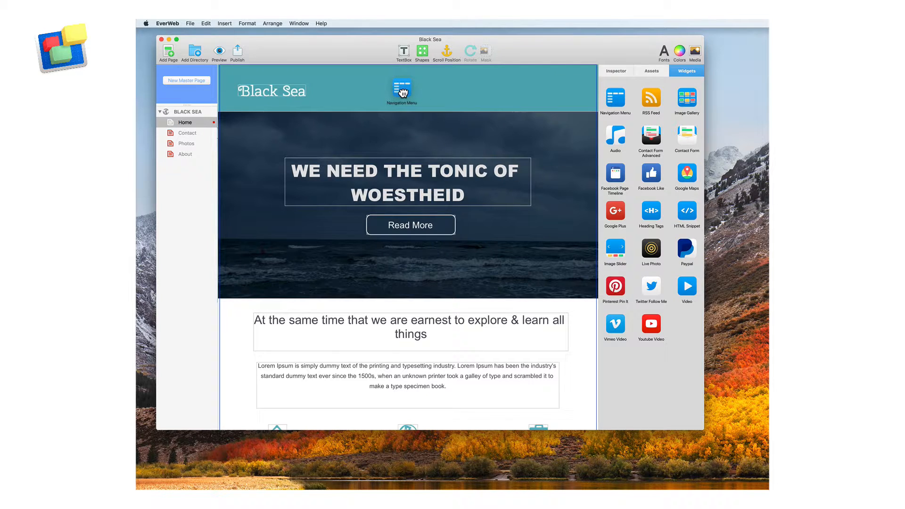
click(402, 90)
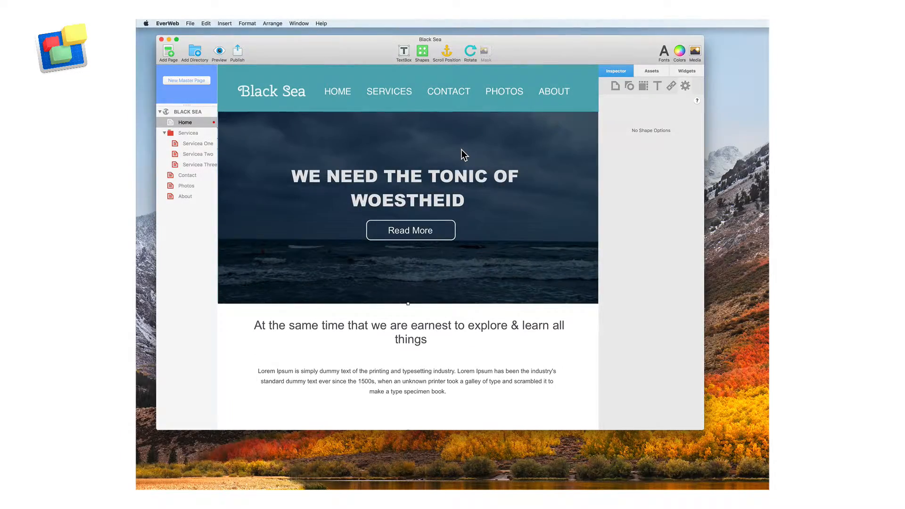
mouse_move(413, 99)
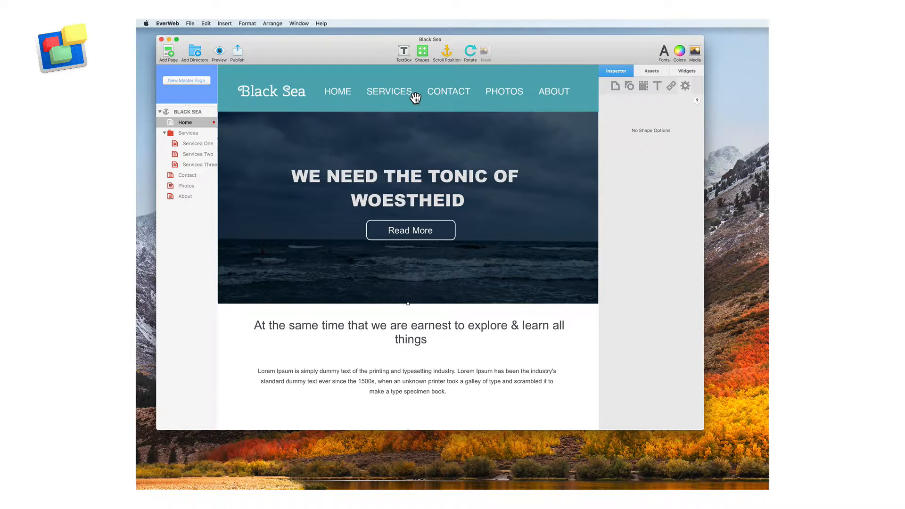
click(390, 91)
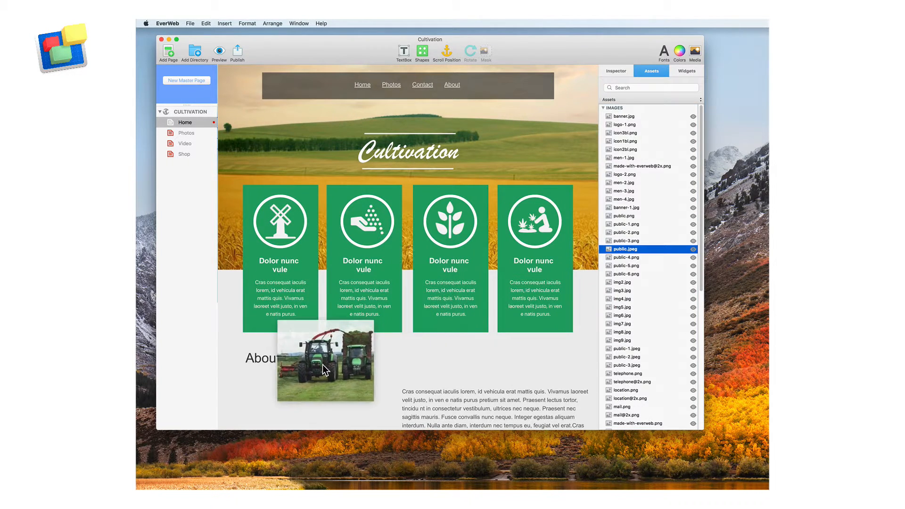
Scroll through the Travel Log site's Home page.
scroll(down, 3)
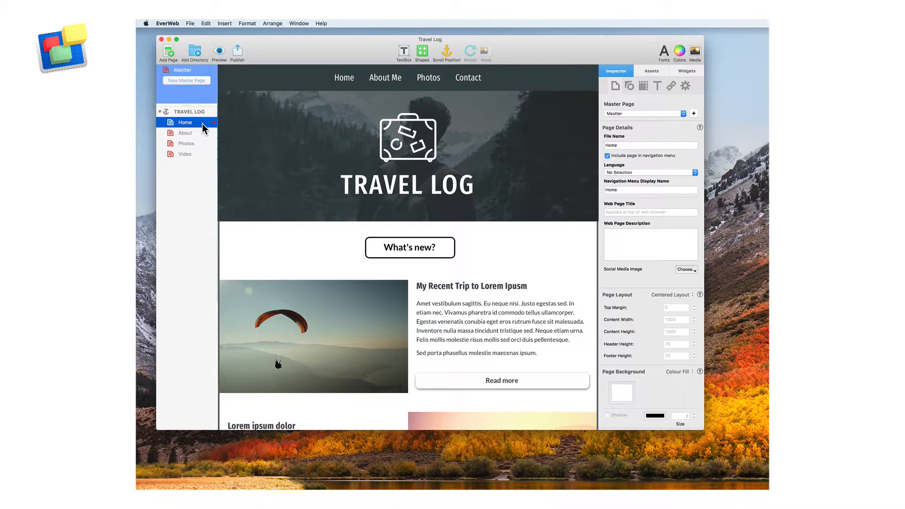
mouse_move(207, 136)
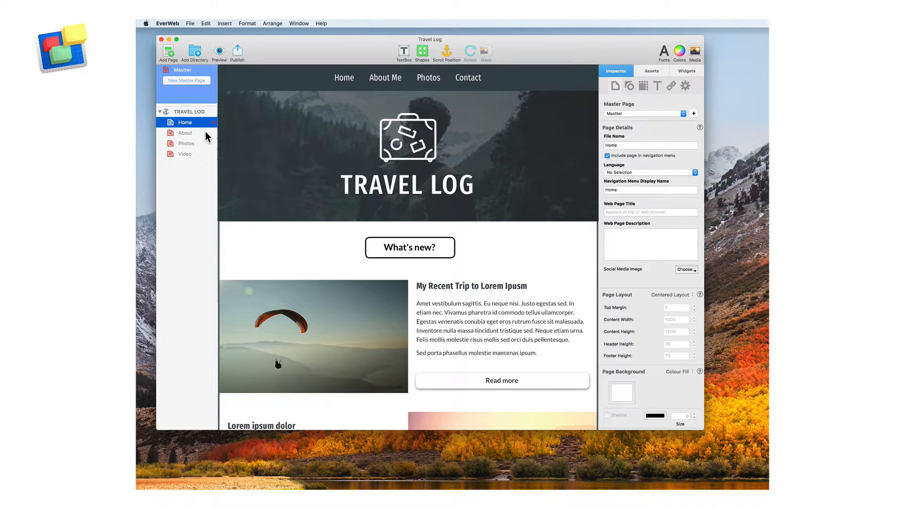
Retitle the master page header to 'John's Travel Log' and verify it on the Home and About pages.
click(186, 133)
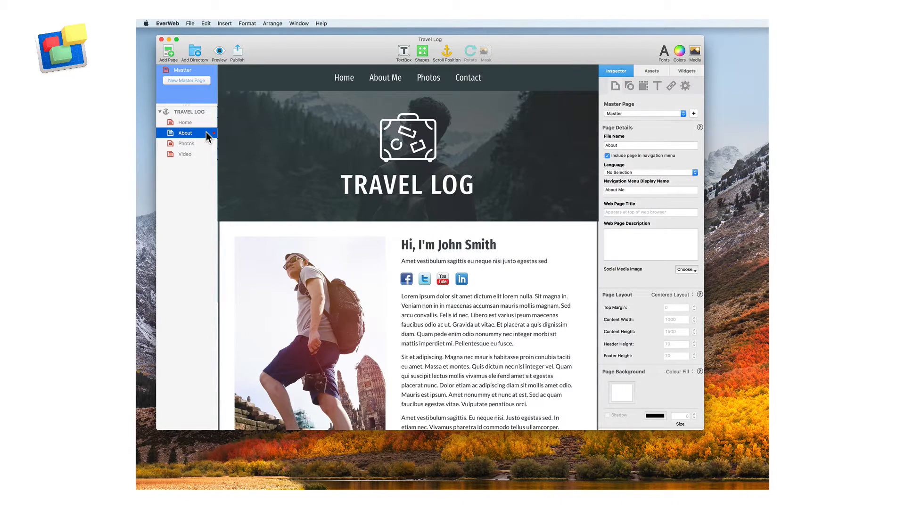
mouse_move(193, 74)
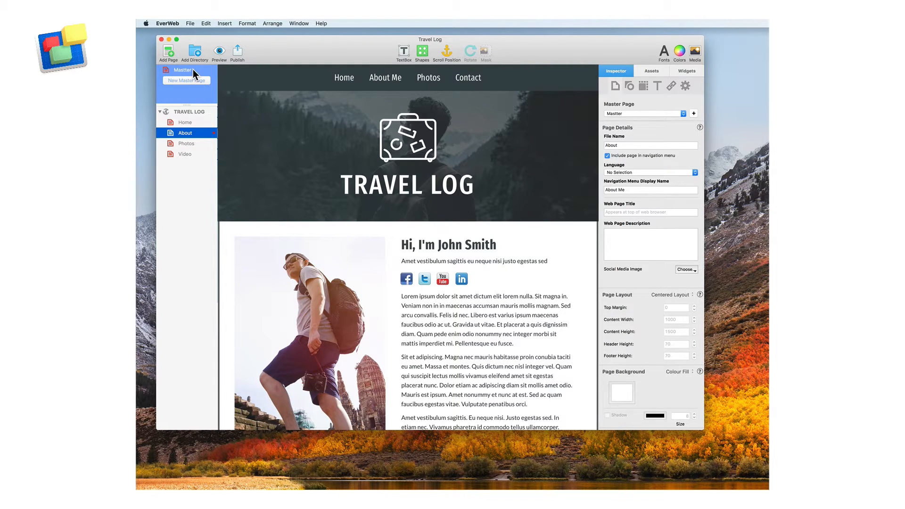
click(182, 69)
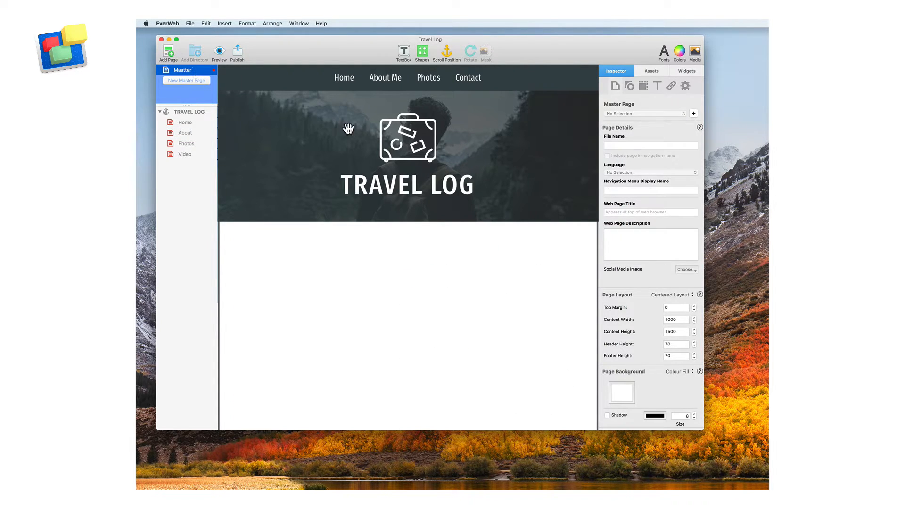
click(406, 185)
text(Jo)
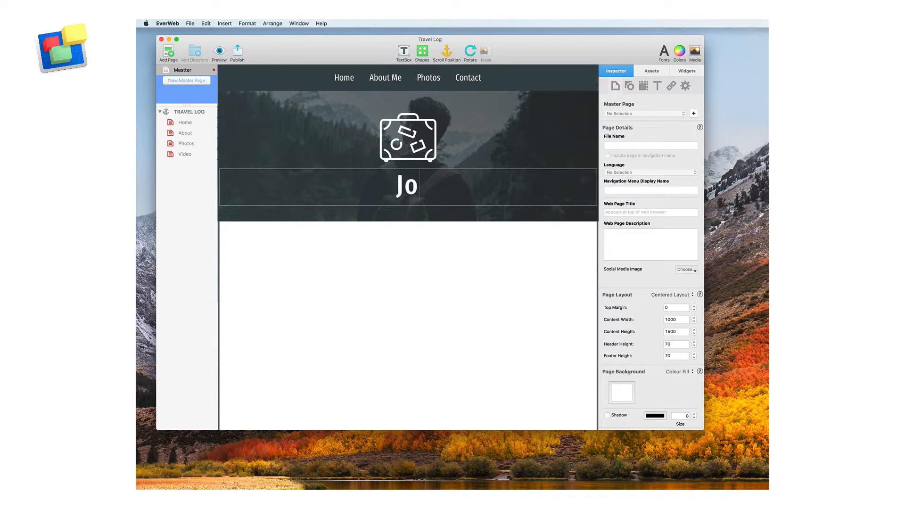
text(hn's)
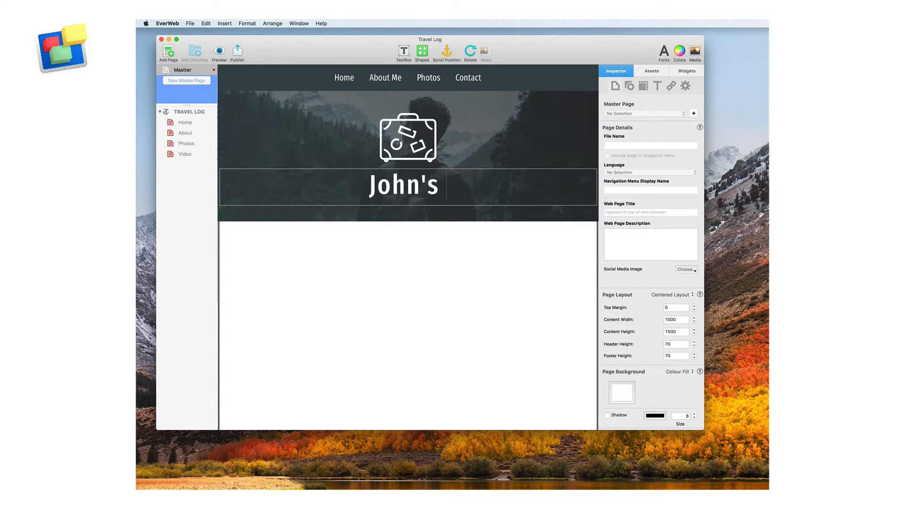
text(Travel Log)
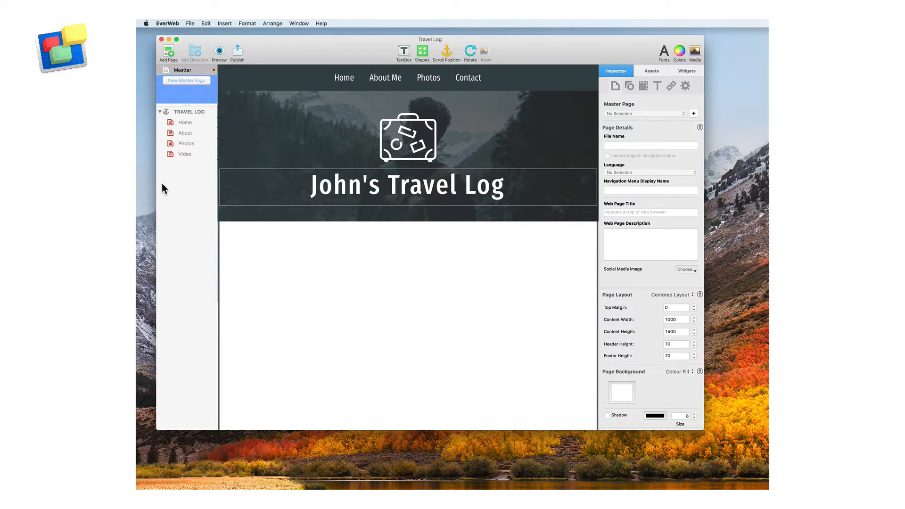
click(186, 121)
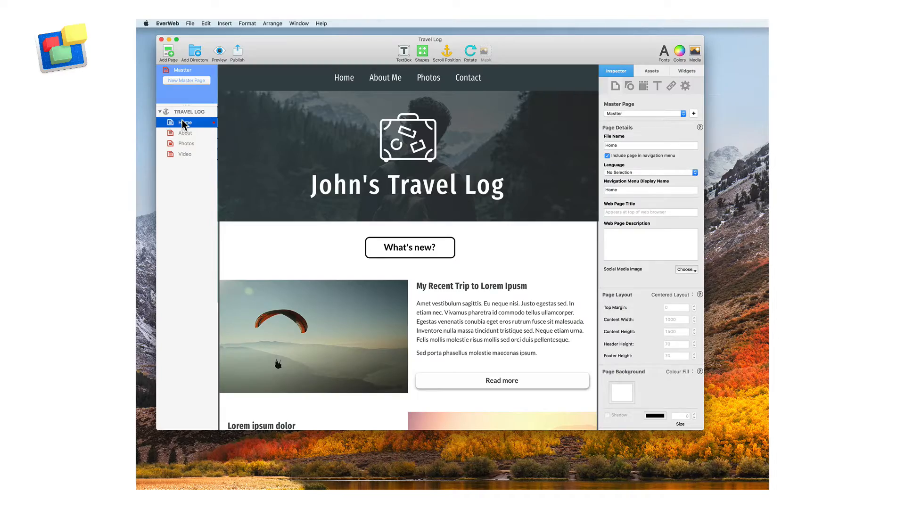
click(186, 133)
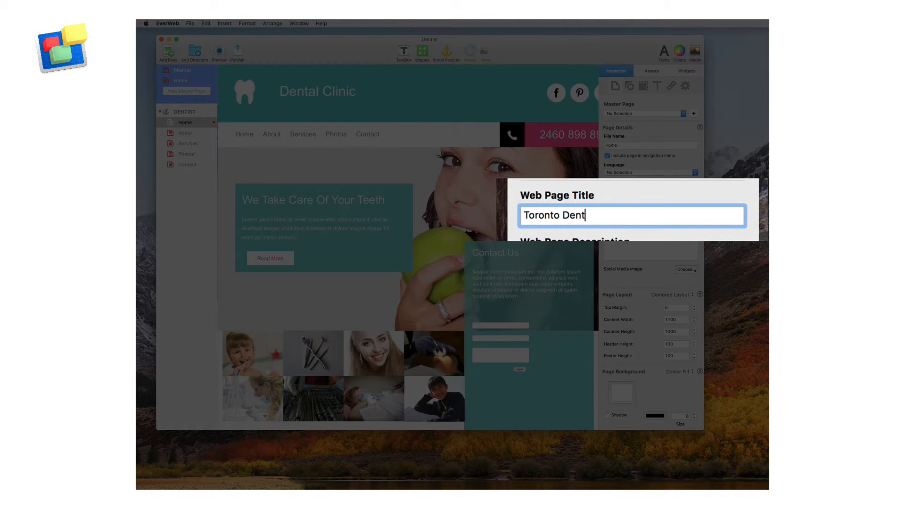
Finish the Web Page Title 'Toronto Dentist School' and open the SEO For EverWeb Course page.
text(ist)
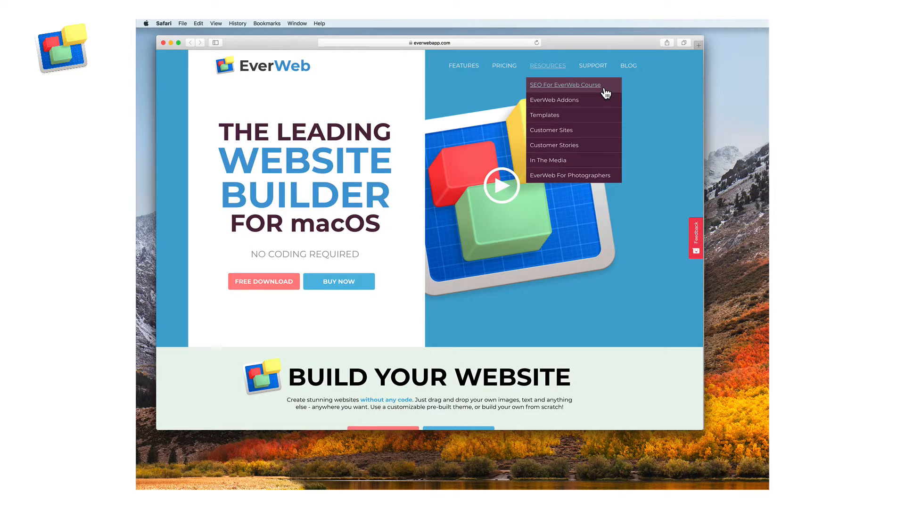
click(565, 85)
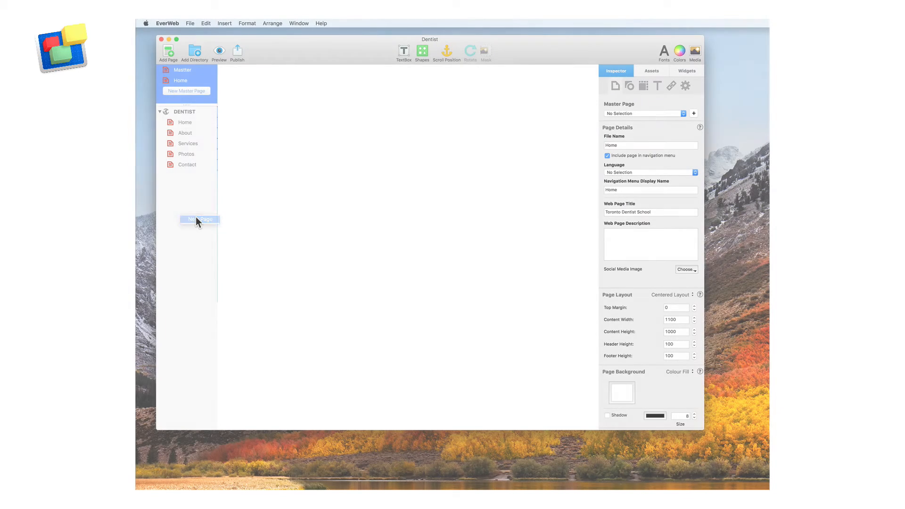
Choose the Dental Clinic Mobile layout and add it as a new page.
click(199, 219)
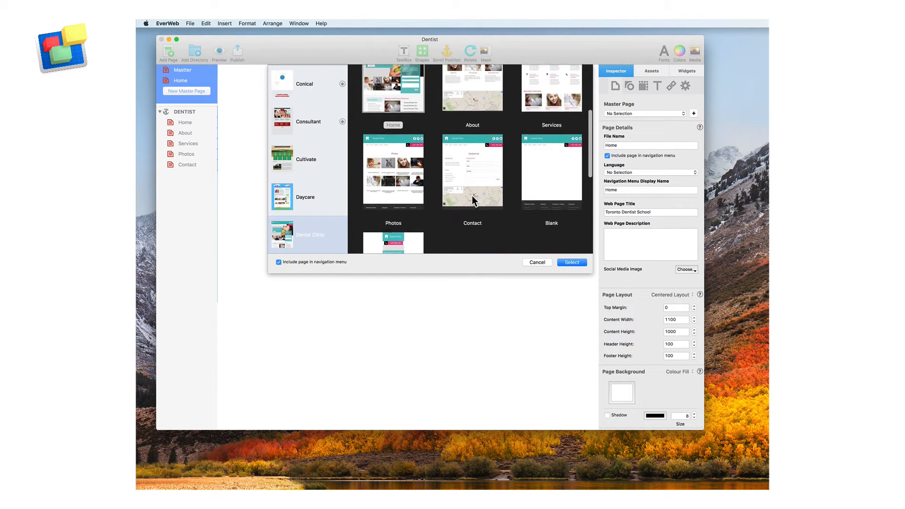
scroll(down, 3)
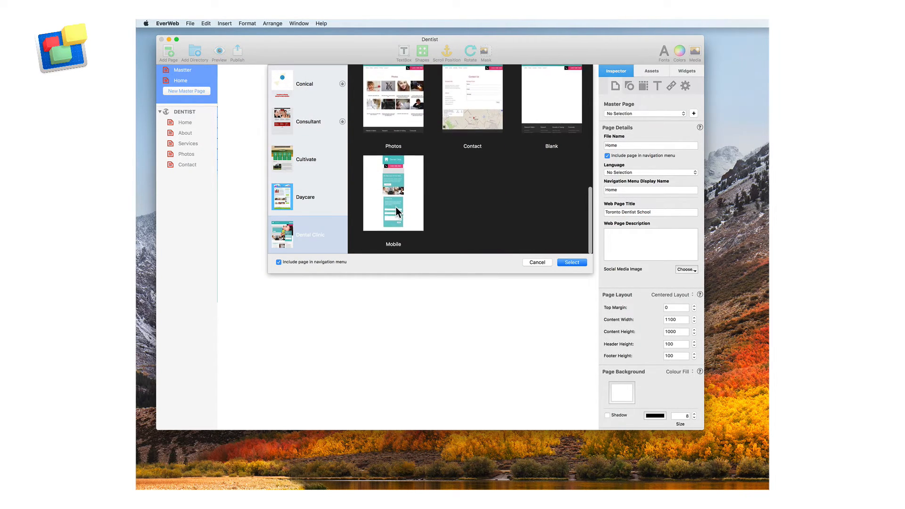
click(393, 193)
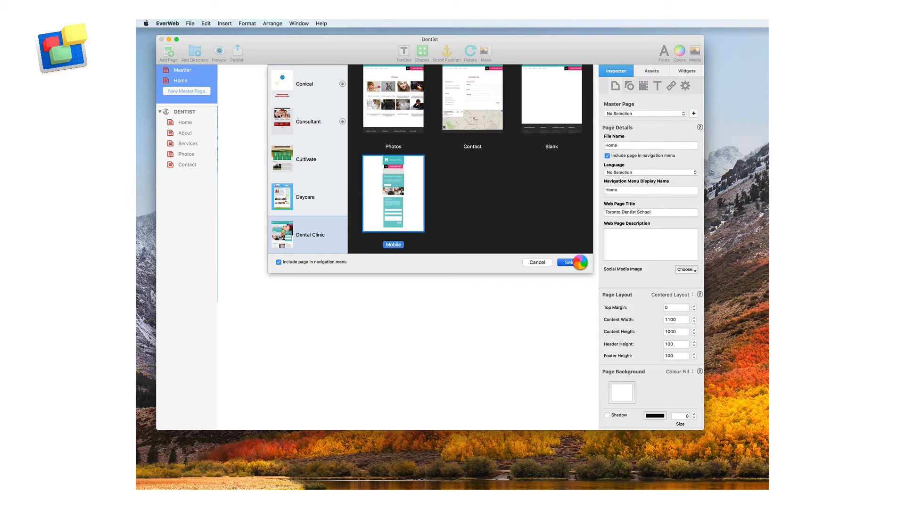
click(569, 262)
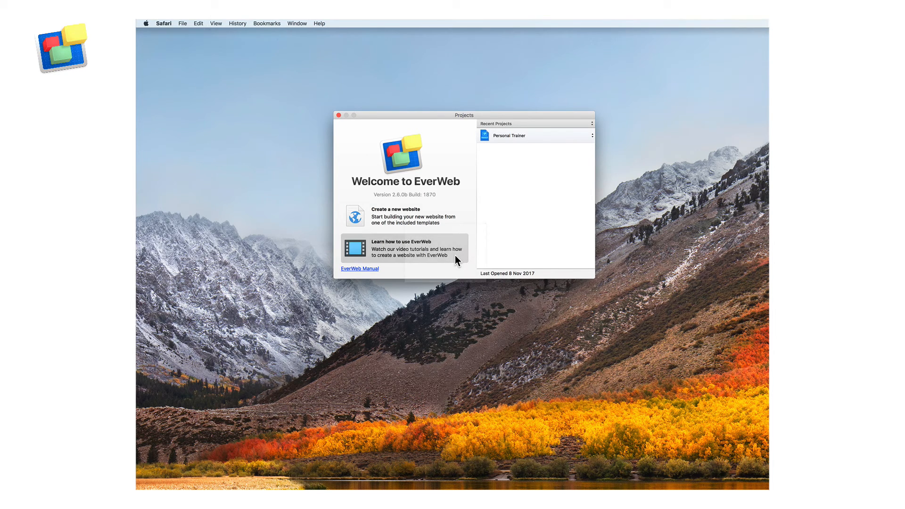
Open the 'Learn how to use EverWeb' video tutorials from the Welcome window.
click(401, 249)
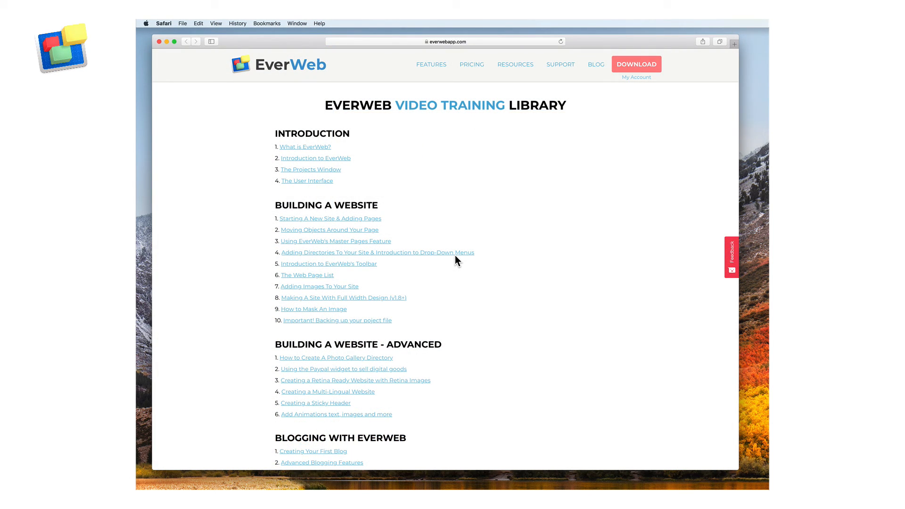